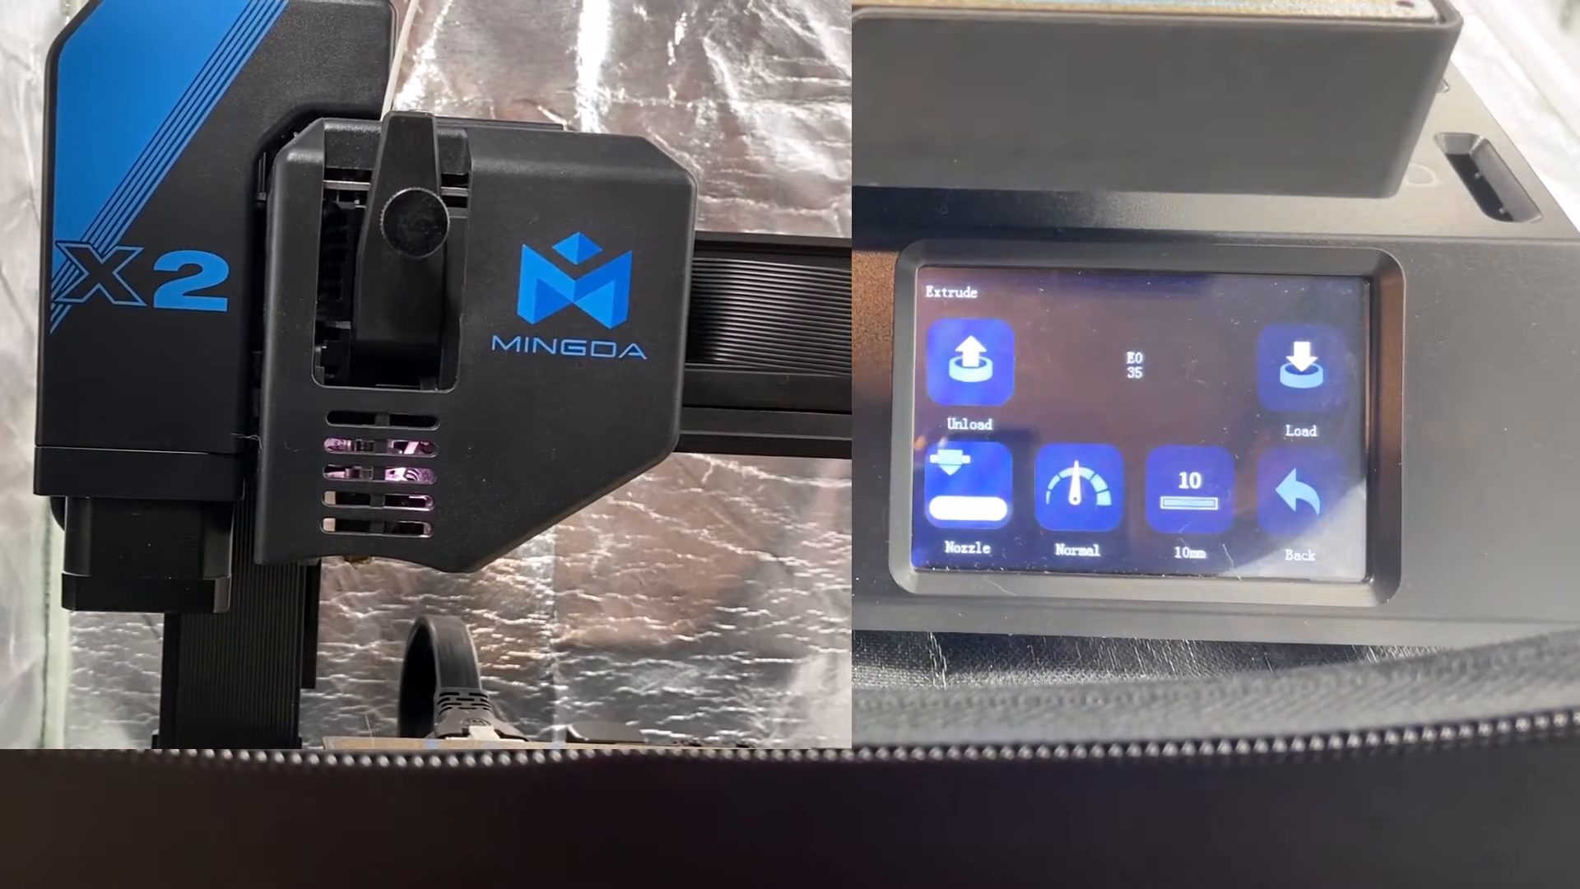
Load another 10 mm of filament, taking the E0 extruder reading from 35 to 45
left_click(1300, 362)
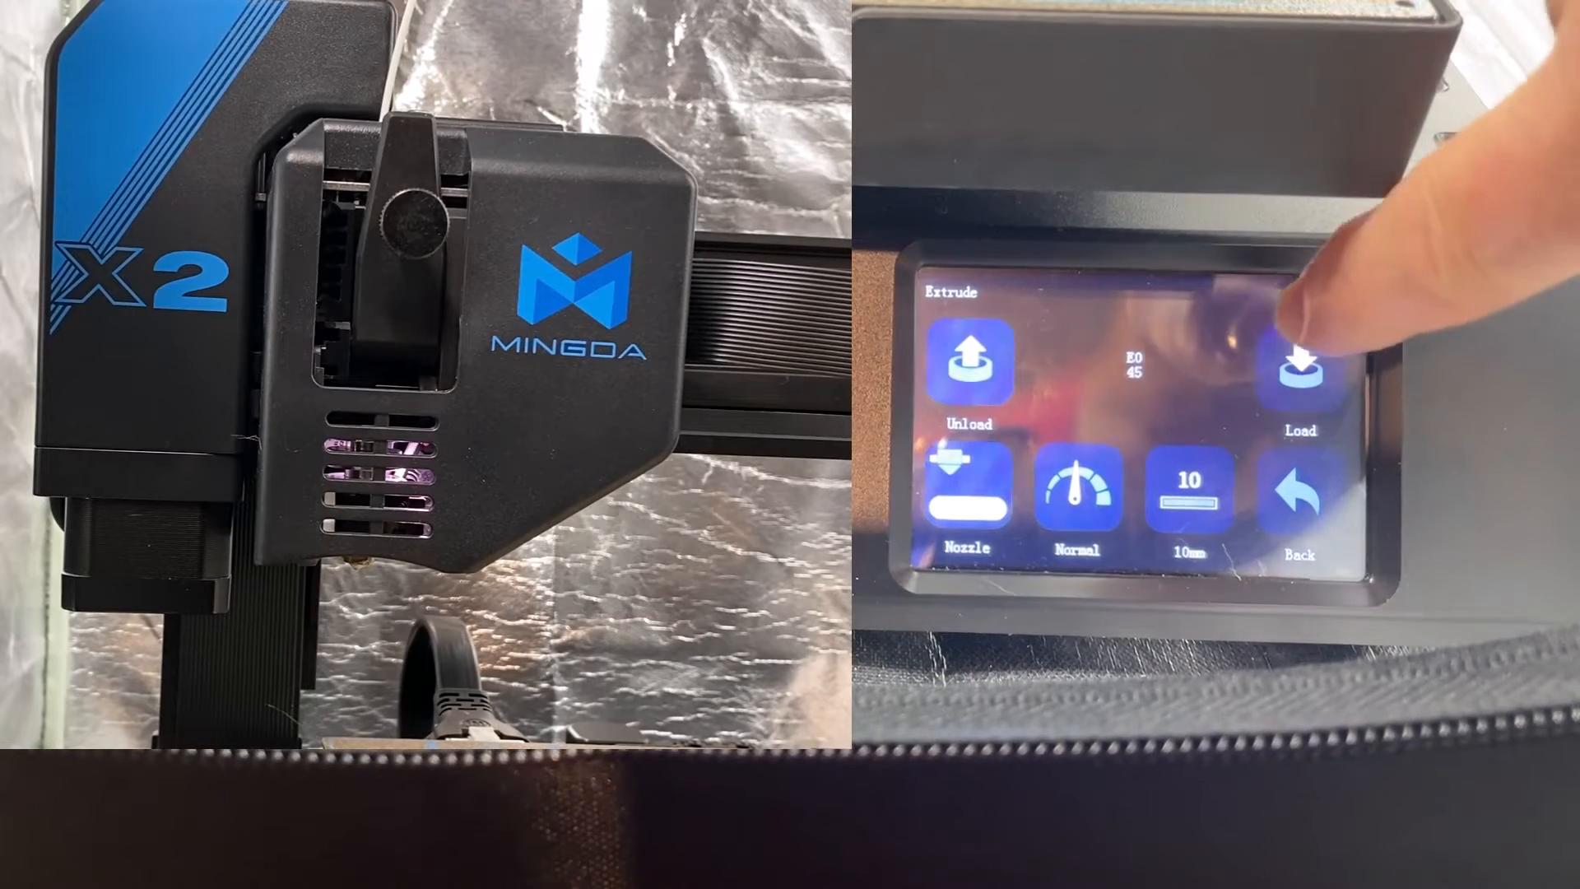